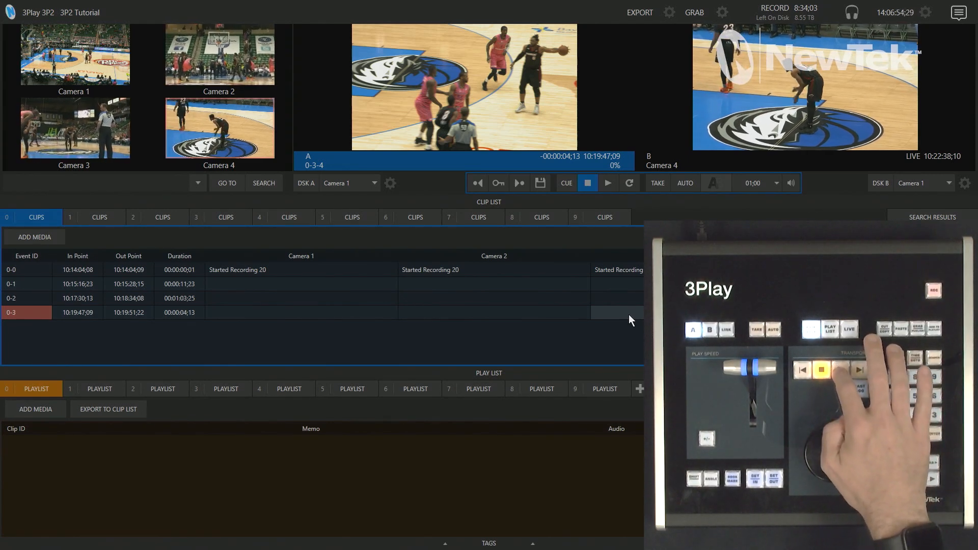
Step: Play clip 0-3 on channel A from its start, then stop it
left_click(607, 183)
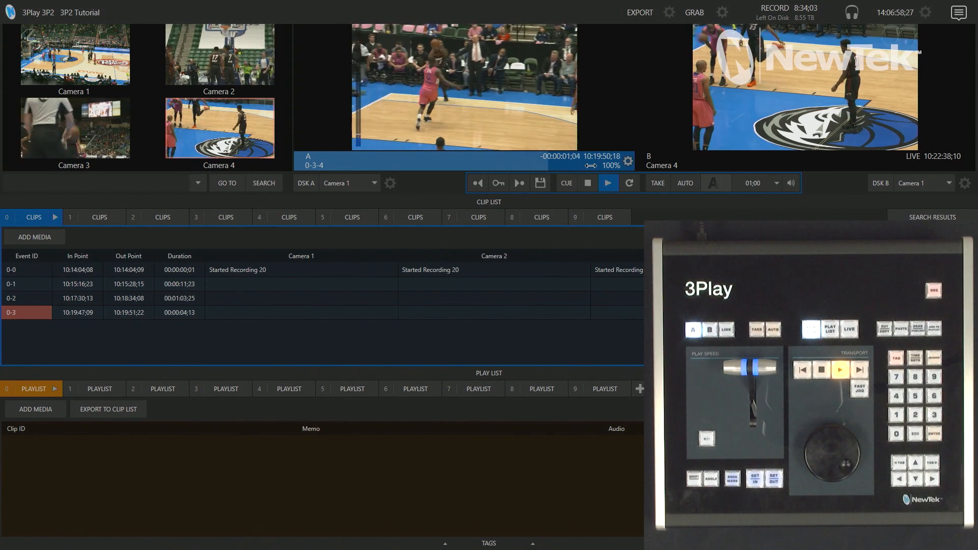
left_click(587, 183)
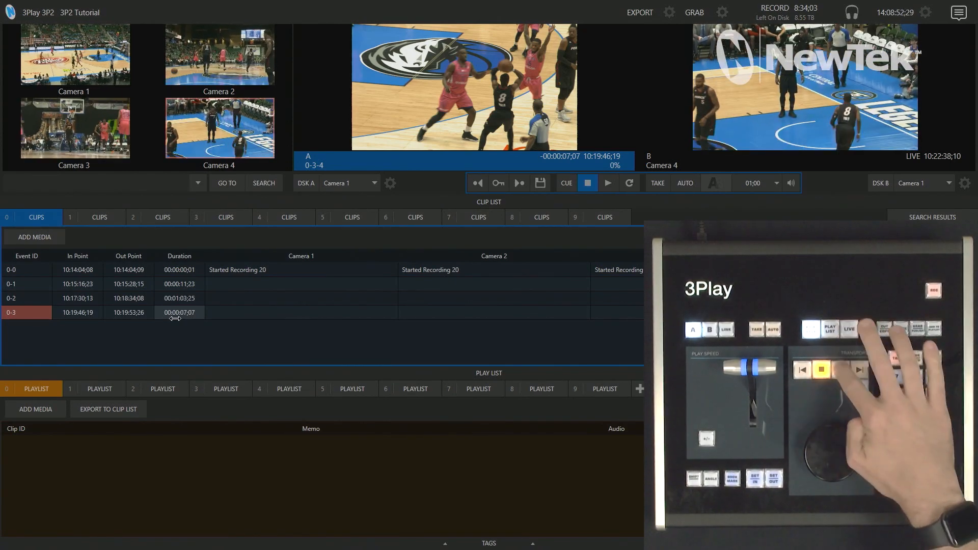
Step: Cue the trimmed clip 0-3 (10:19:46;19 to 10:19:53;26) on channel A
left_click(587, 183)
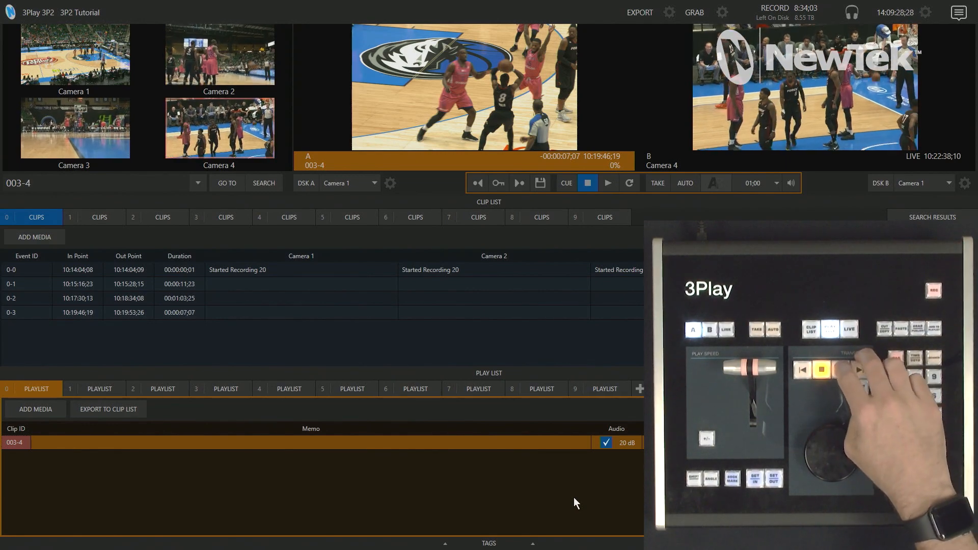
Step: Play shortened playlist clip 003-4 through to its 10:19:53;26 out point
left_click(608, 183)
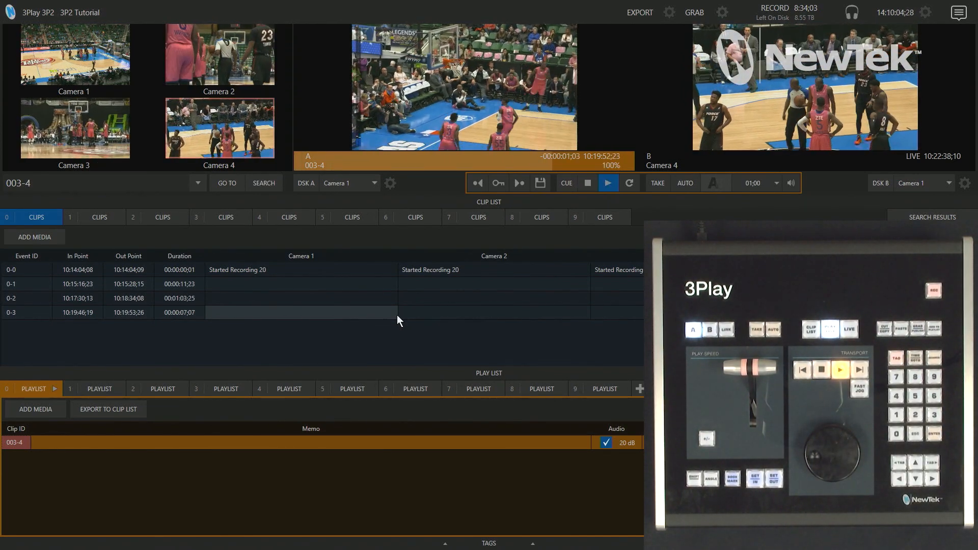
left_click(587, 183)
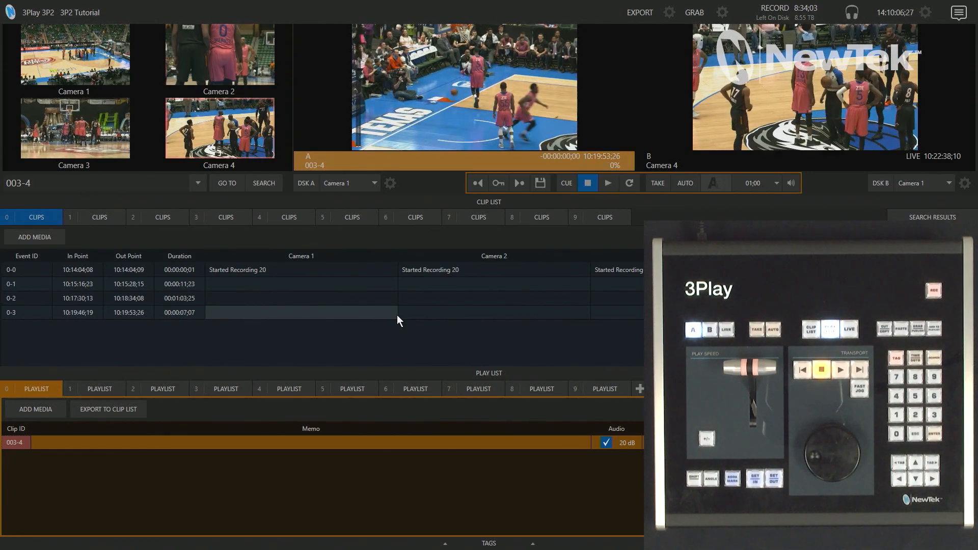